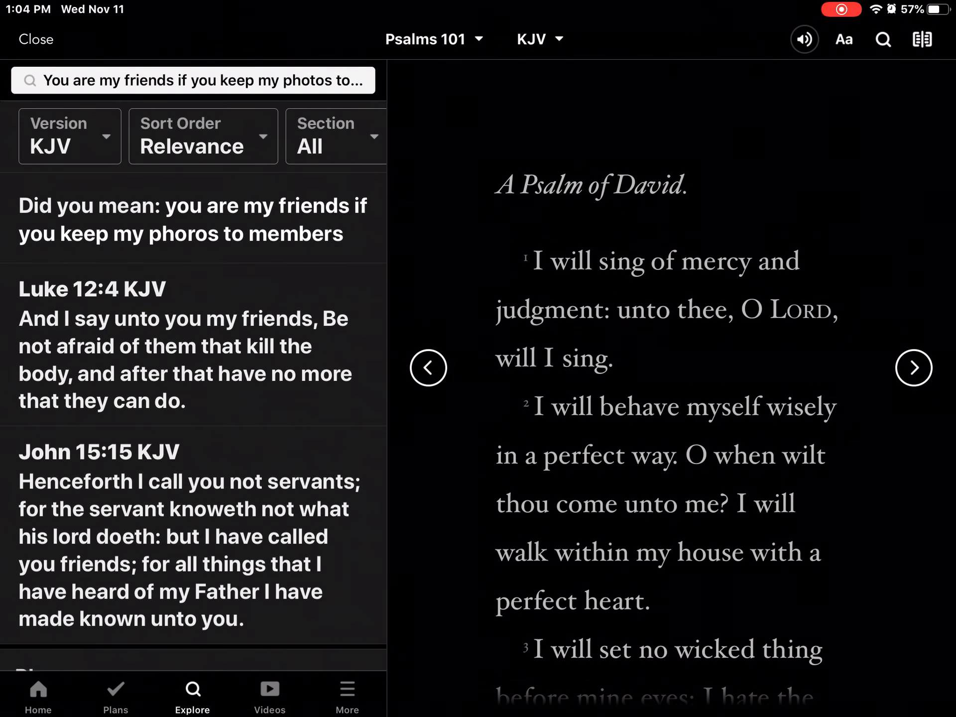
Open John 15:15 KJV and play The Listener's Bible chapter narration.
click(95, 289)
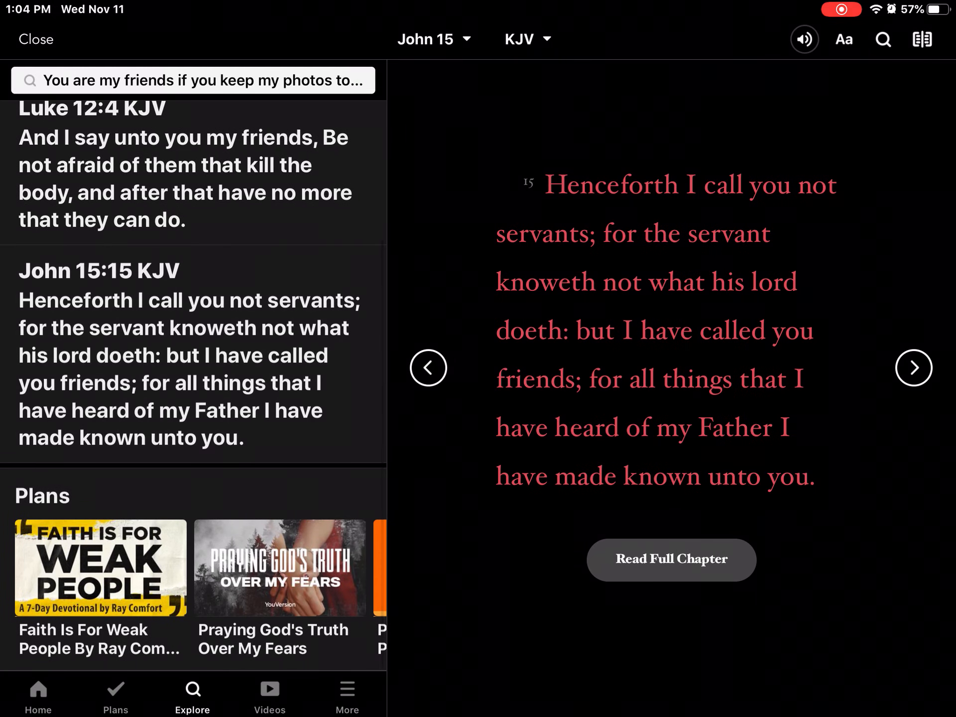
click(803, 39)
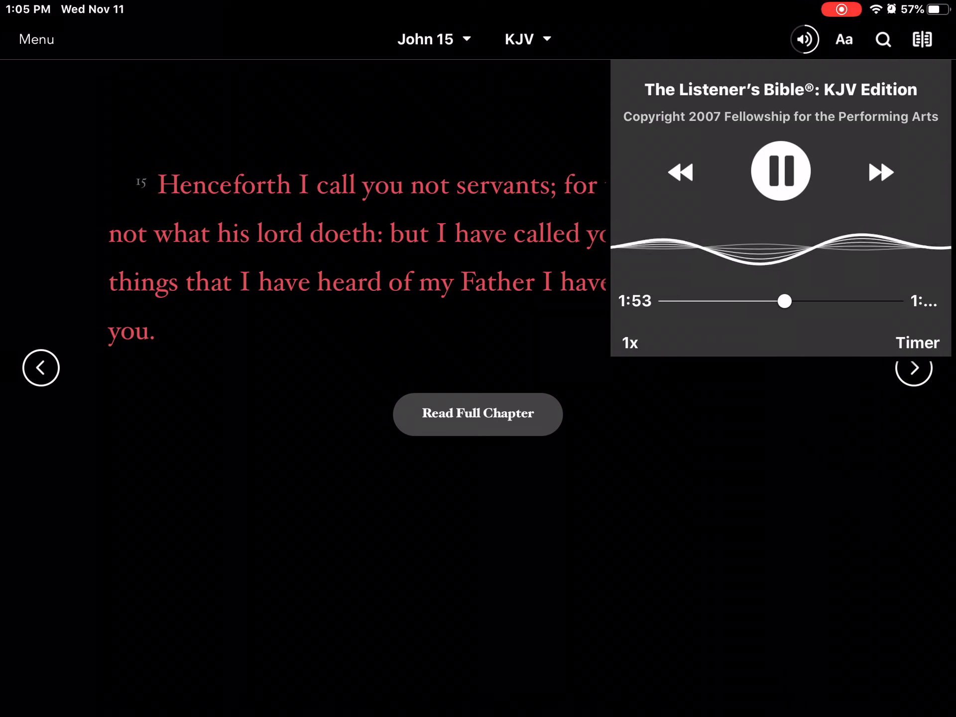
click(780, 171)
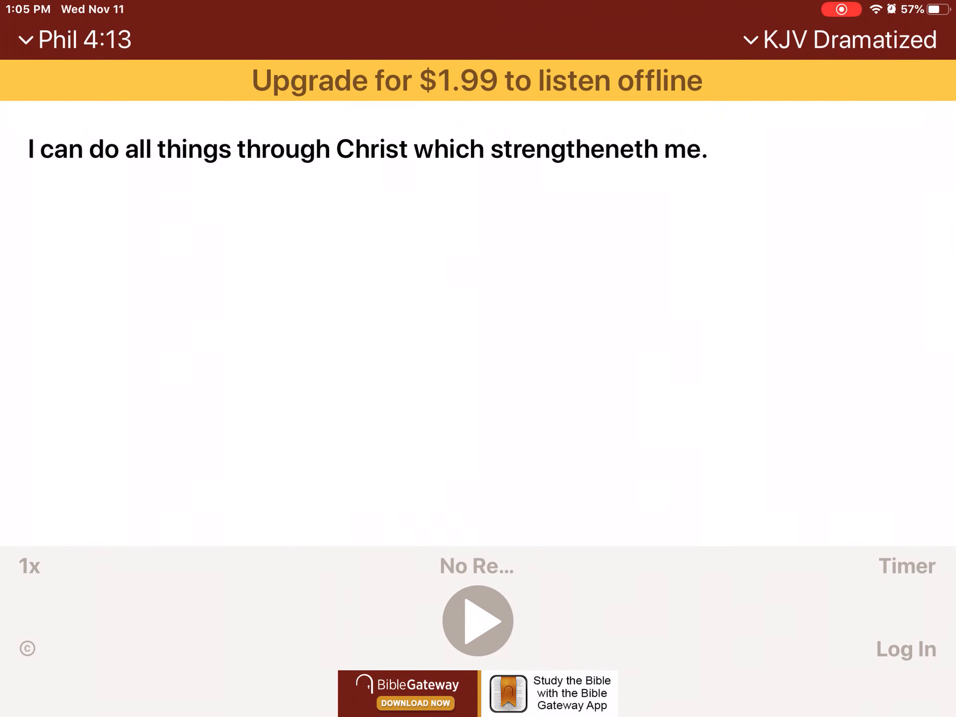
Play the KJV Dramatized Philippians 4 audio from verse 13 into verse 14.
click(477, 621)
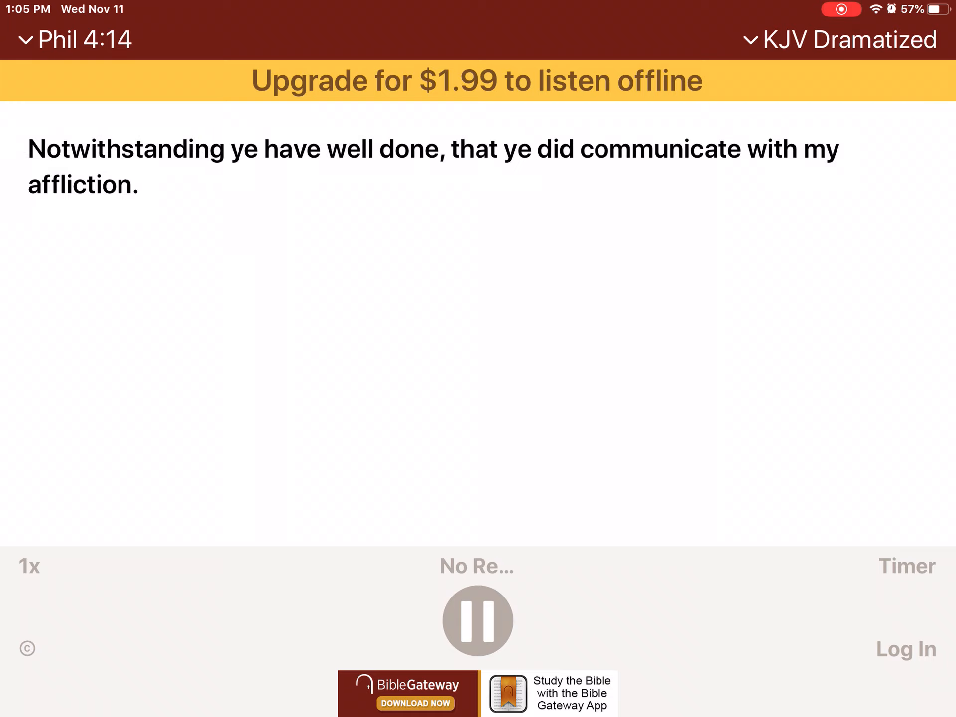
click(477, 621)
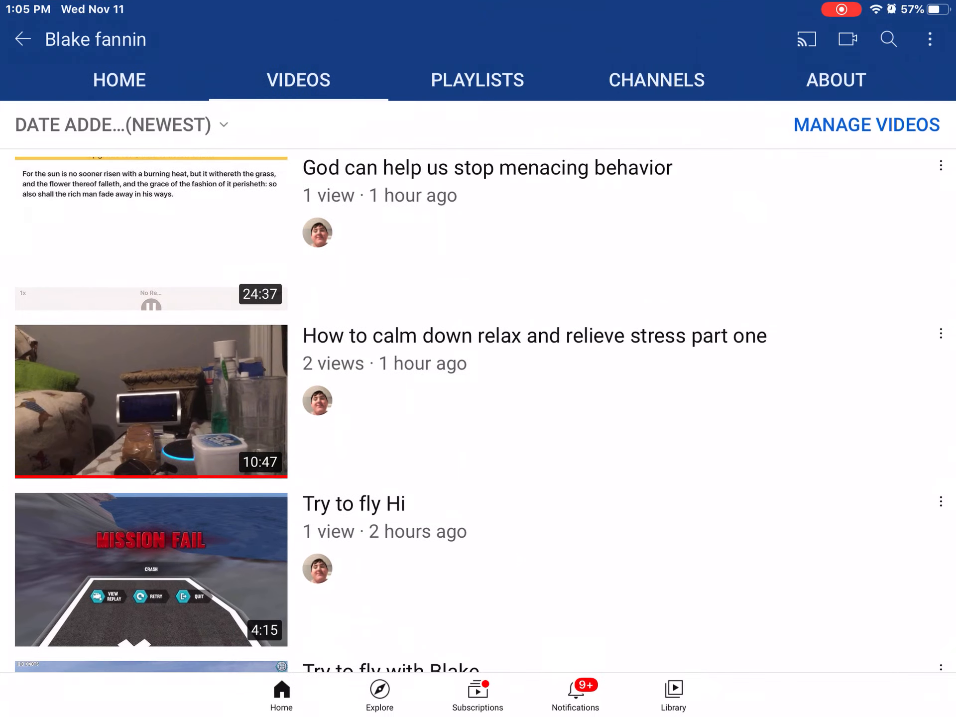
Start a new upload with the 35:50 stress-relief recording and preview it in Trim.
click(846, 38)
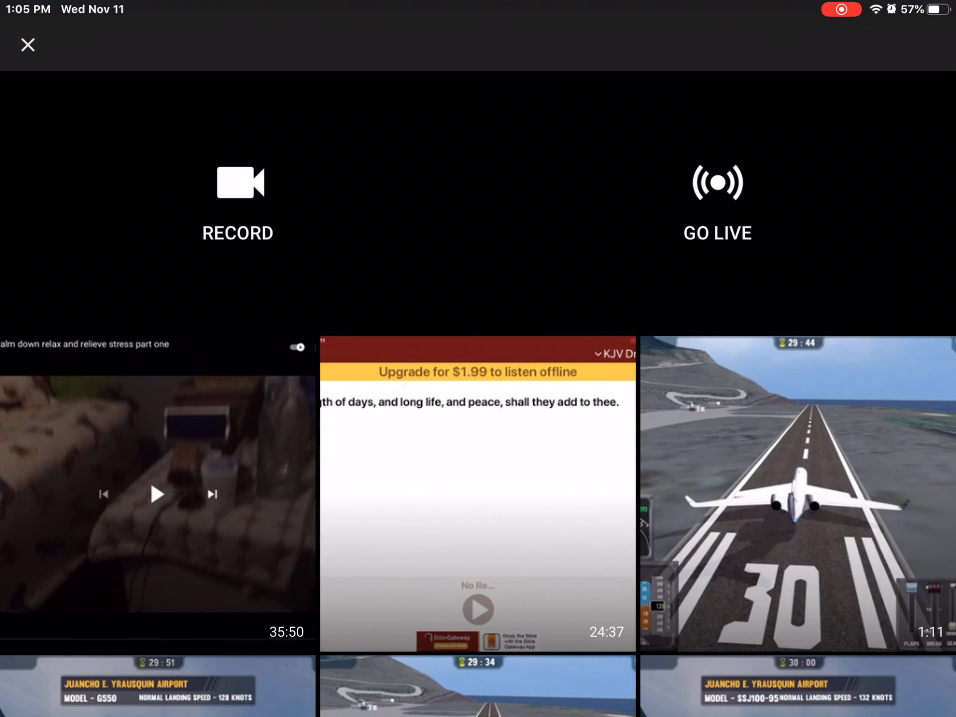
click(157, 495)
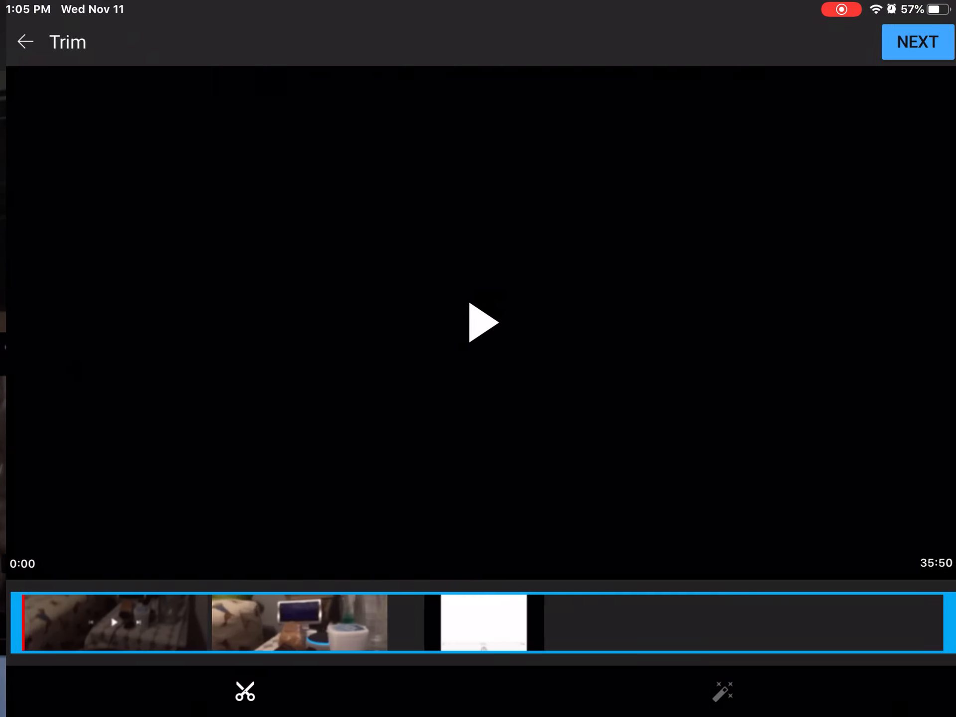
click(481, 322)
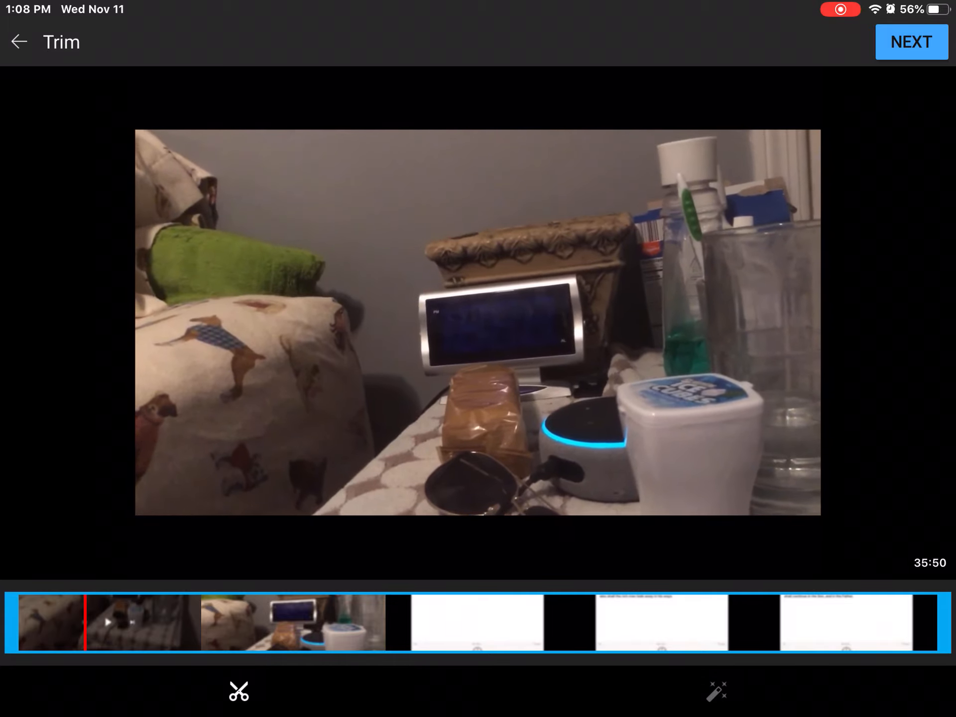
click(478, 324)
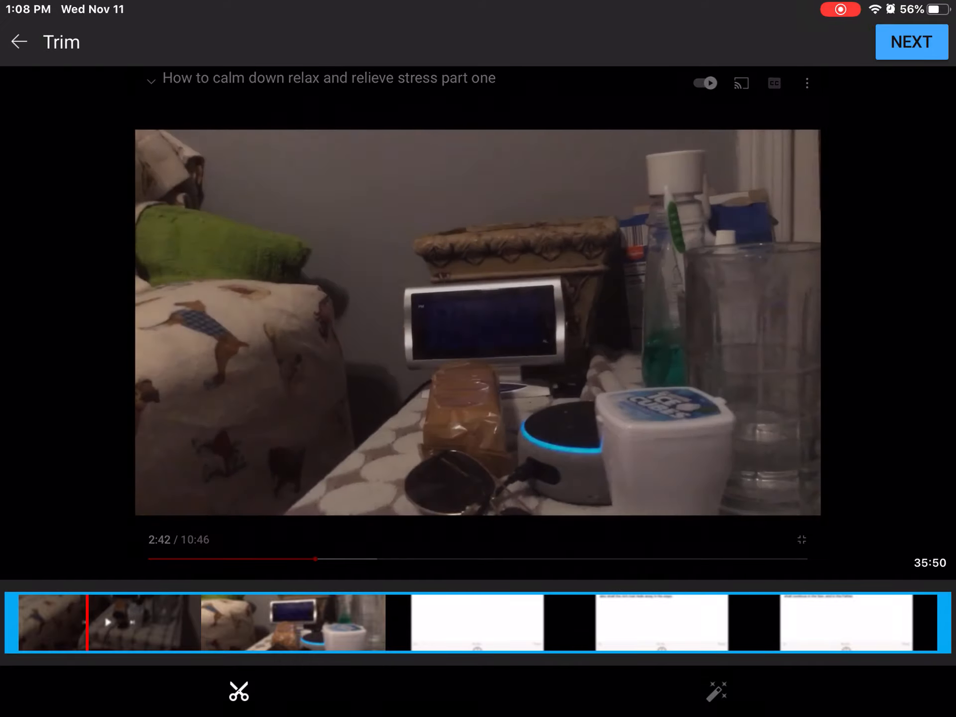
click(477, 323)
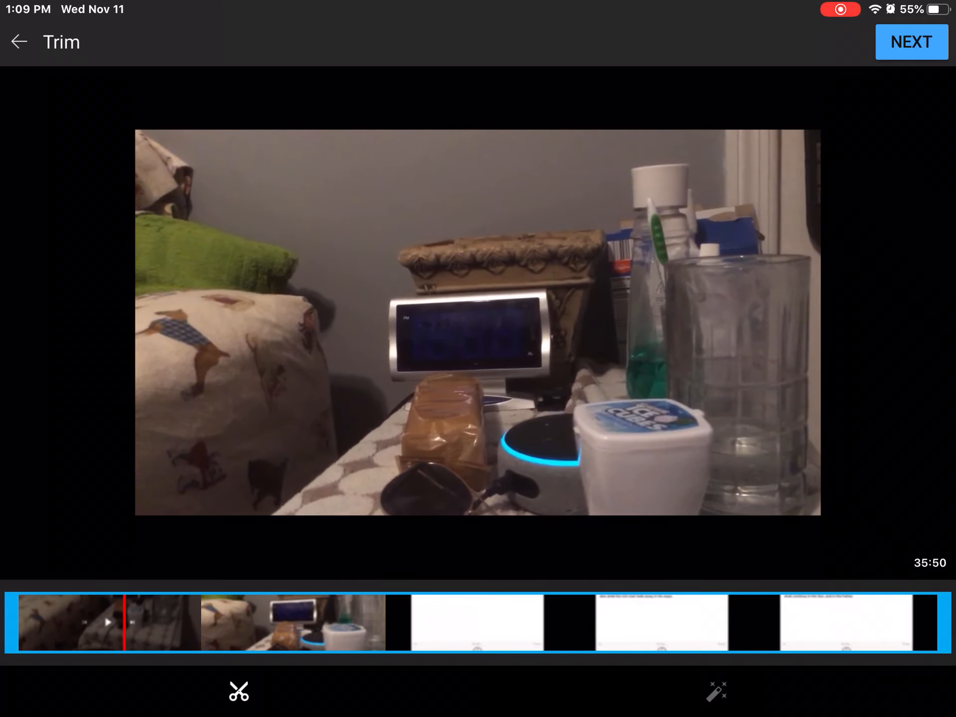
Resume the trim preview further into the 35:50 recording.
click(477, 324)
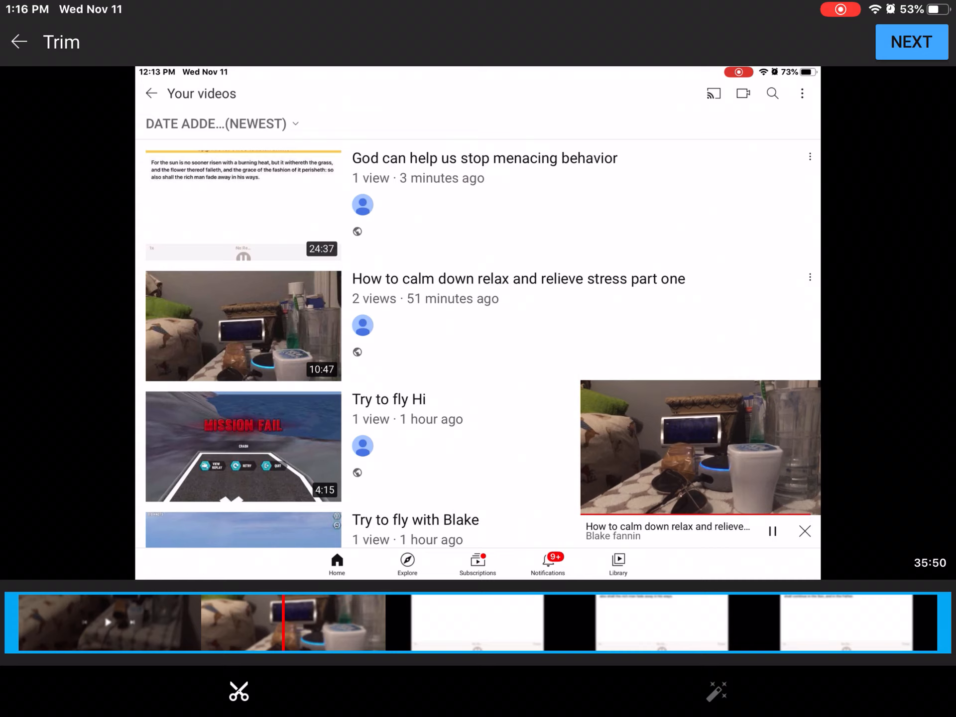
Scroll down the Your videos list toward the 24:37 upload.
scroll(down, 3)
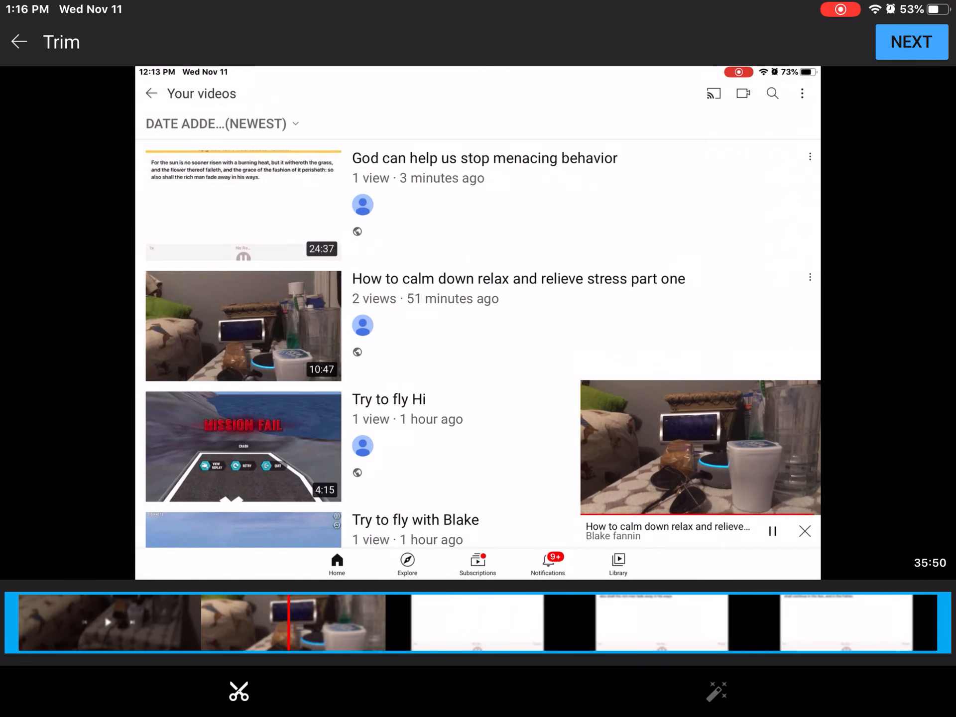
scroll(down, 3)
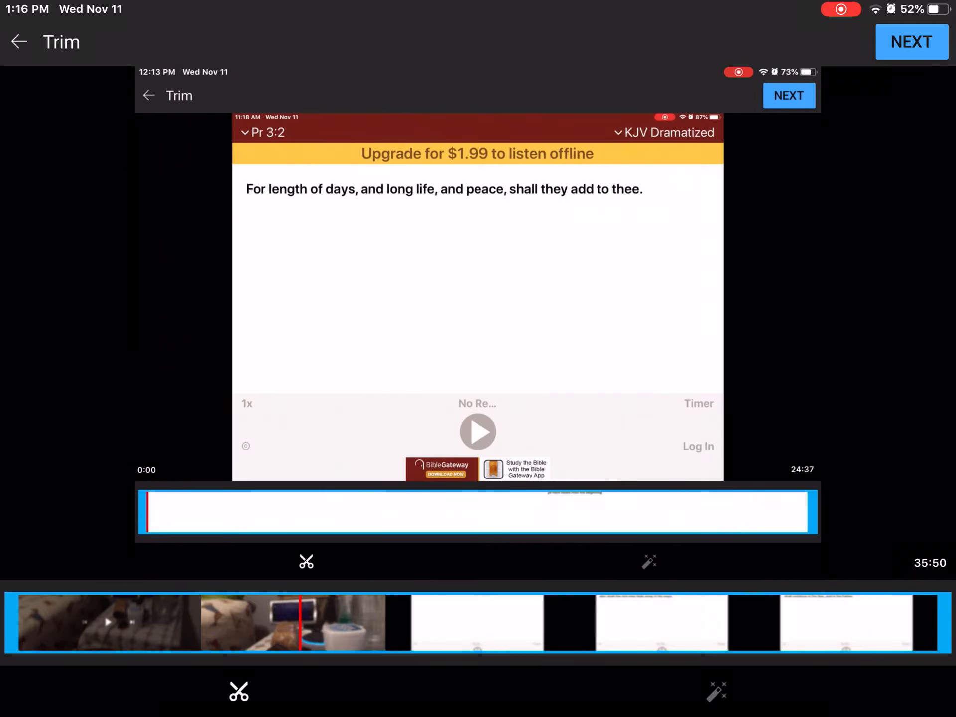
Play the 35:50 recording's trim preview onward to the Bible book list footage.
click(477, 431)
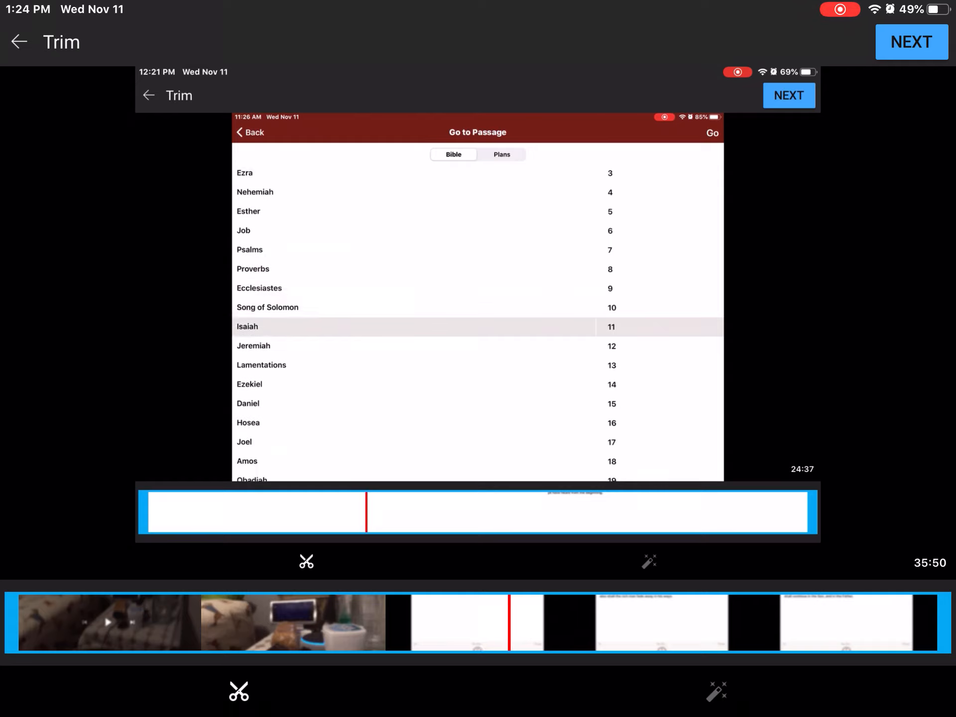
Advance the trim preview past Hebrews 1:1 and James 1:1 to the New Testament list.
scroll(down, 3)
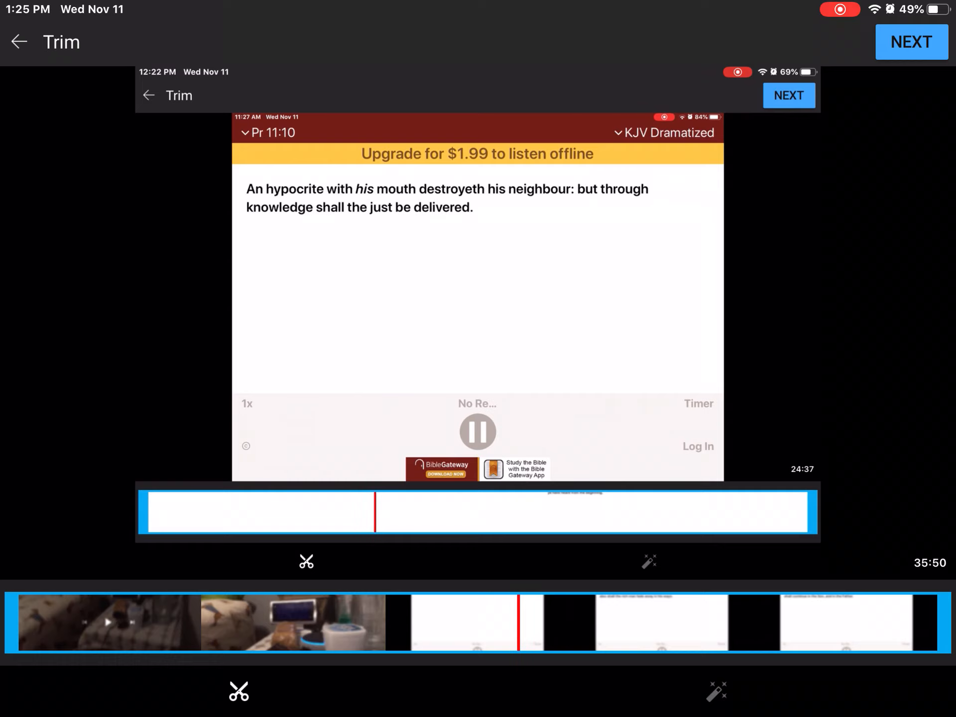
click(477, 432)
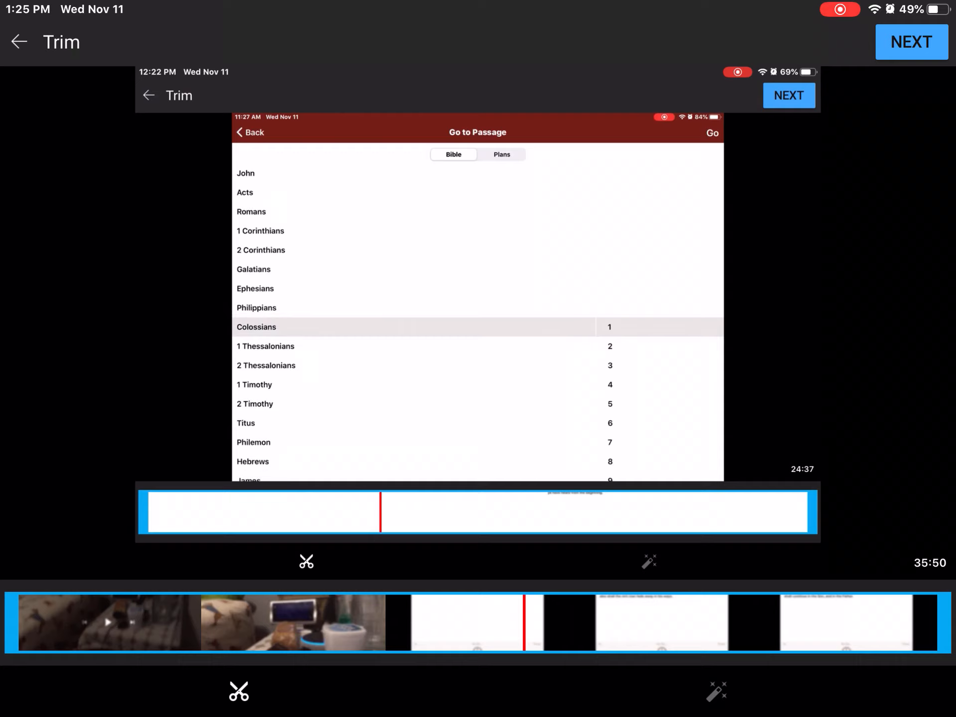
scroll(down, 3)
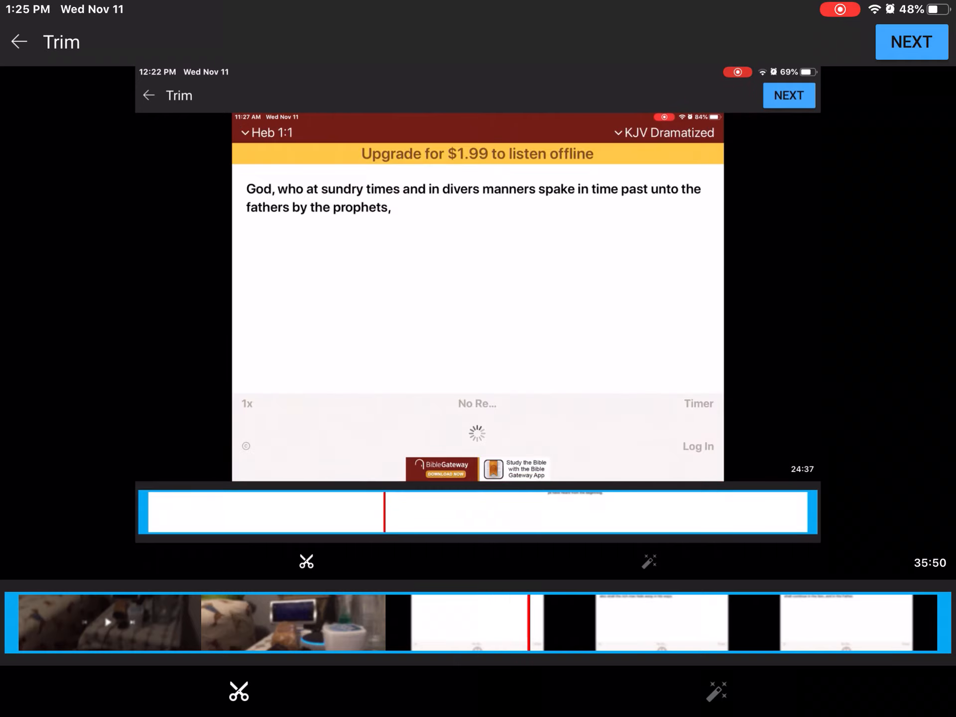
click(477, 432)
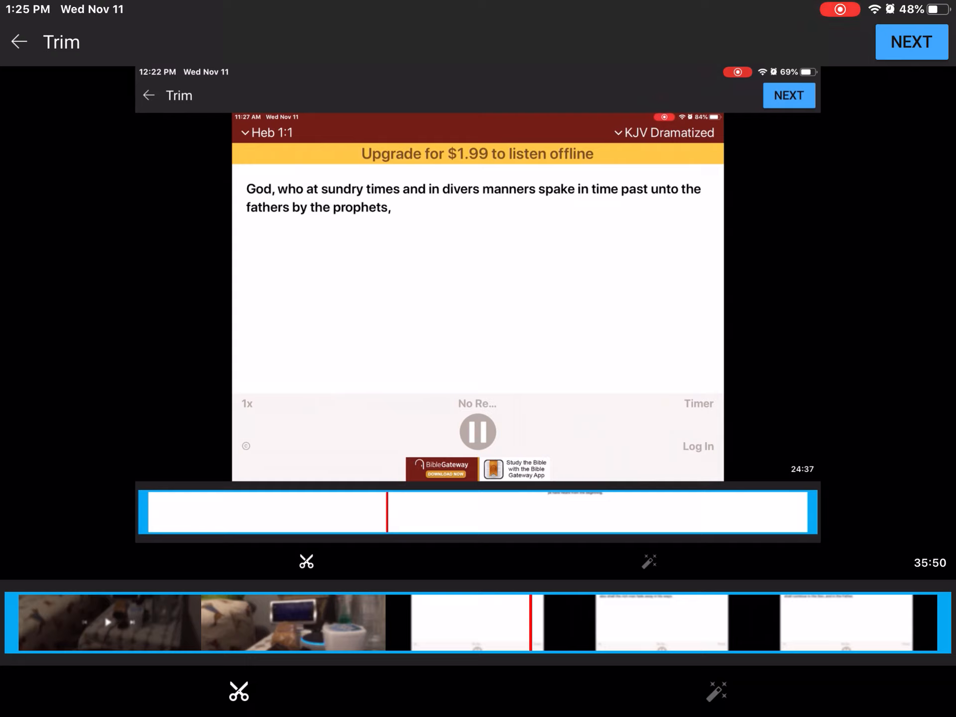
click(477, 432)
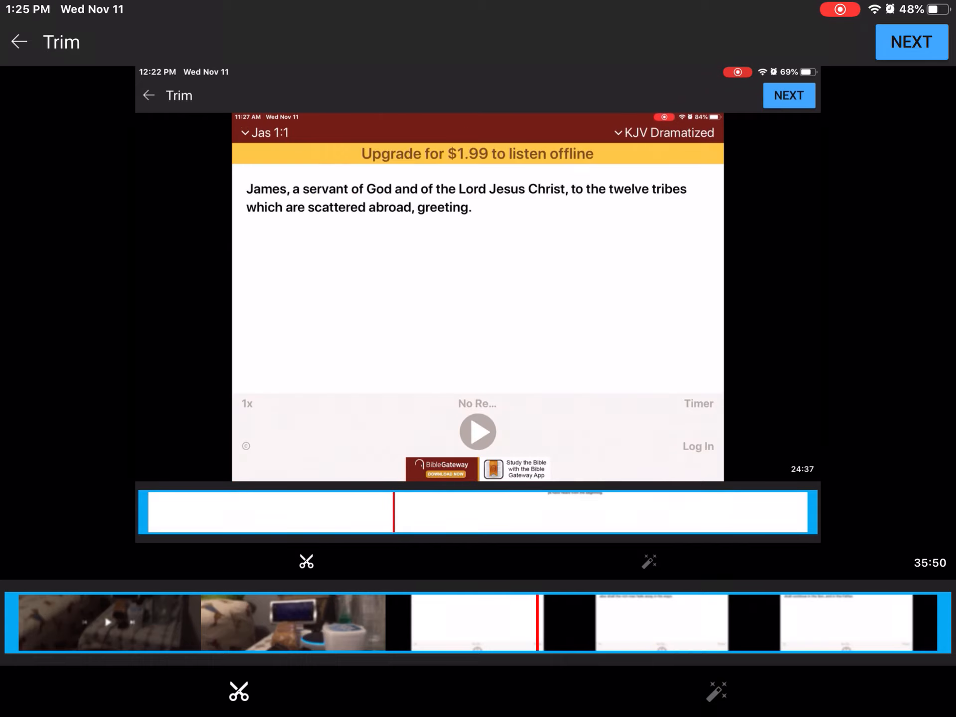
click(477, 432)
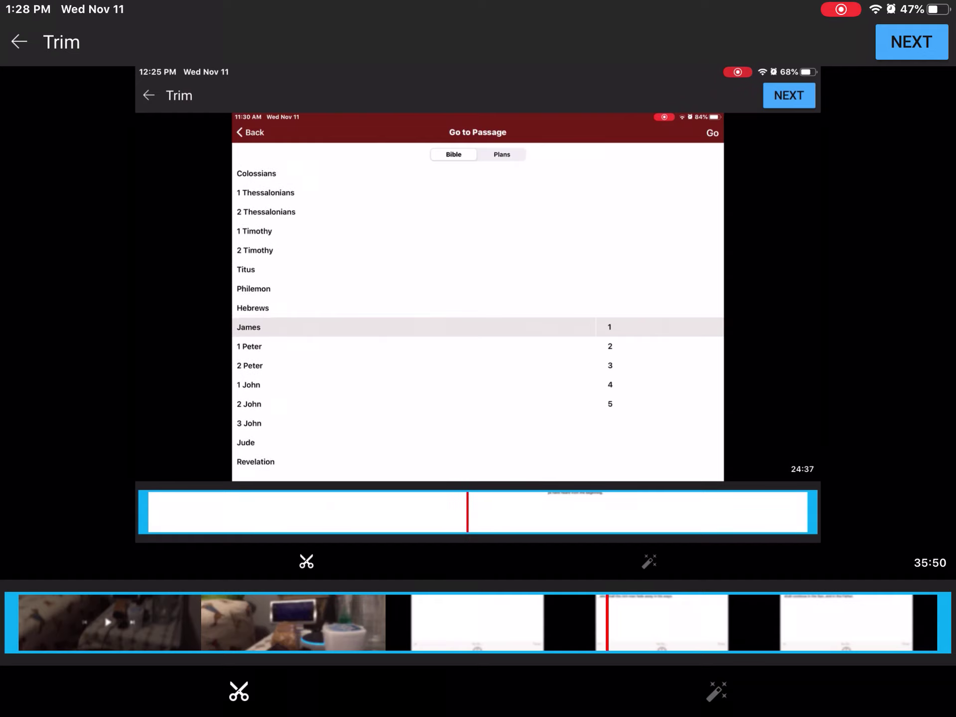
Scroll the trim preview forward to the 1 Thessalonians book list footage.
scroll(down, 3)
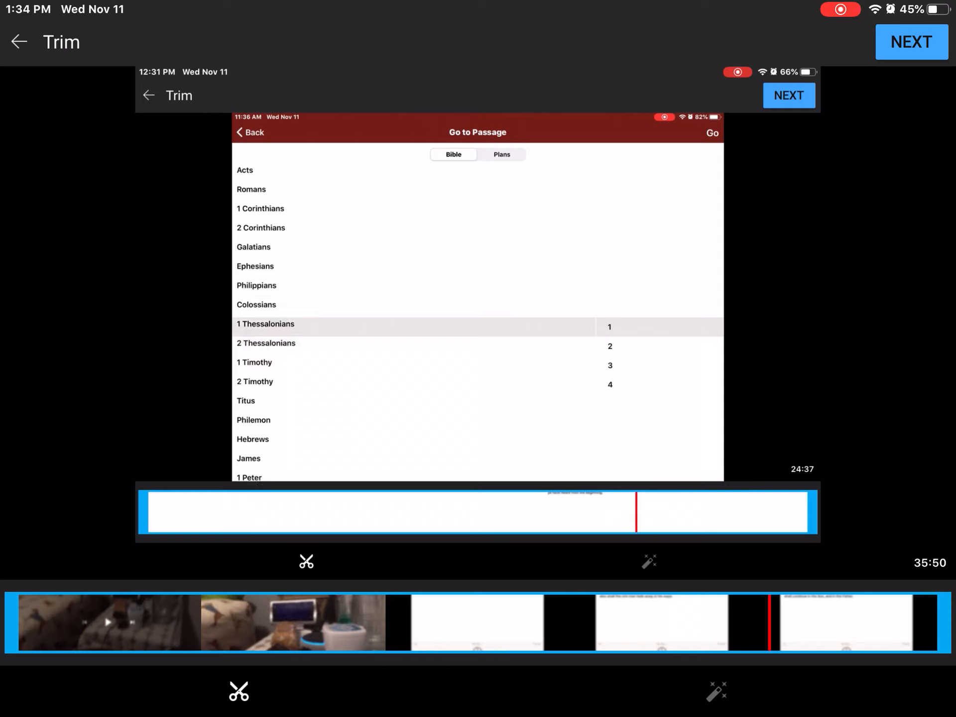
Nudge the trim playhead forward to Mark in the Go to Passage list.
scroll(down, 3)
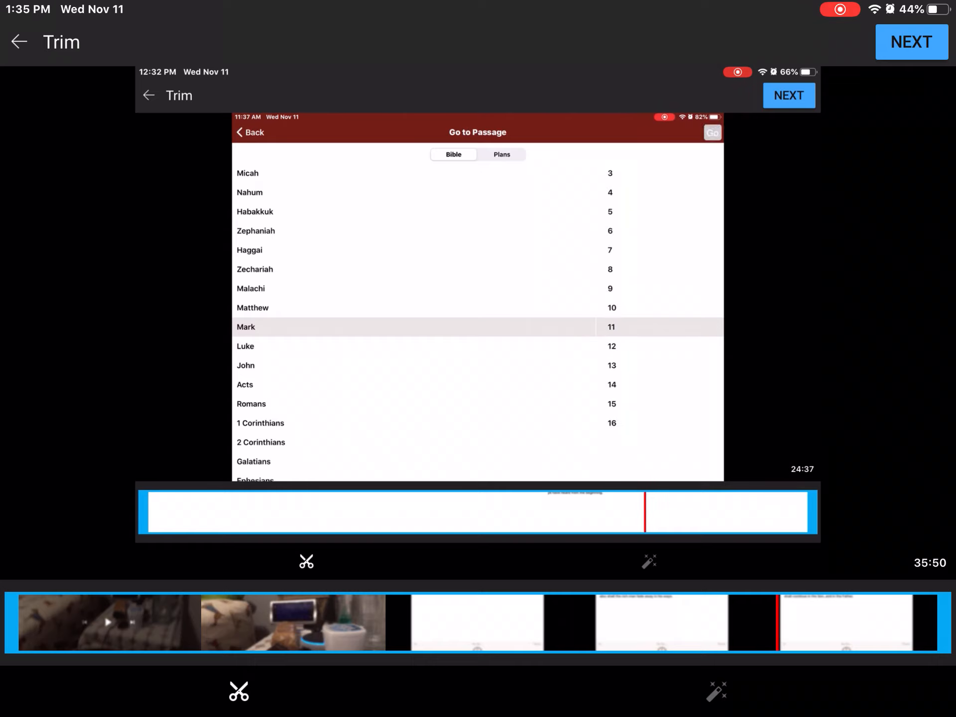
click(246, 328)
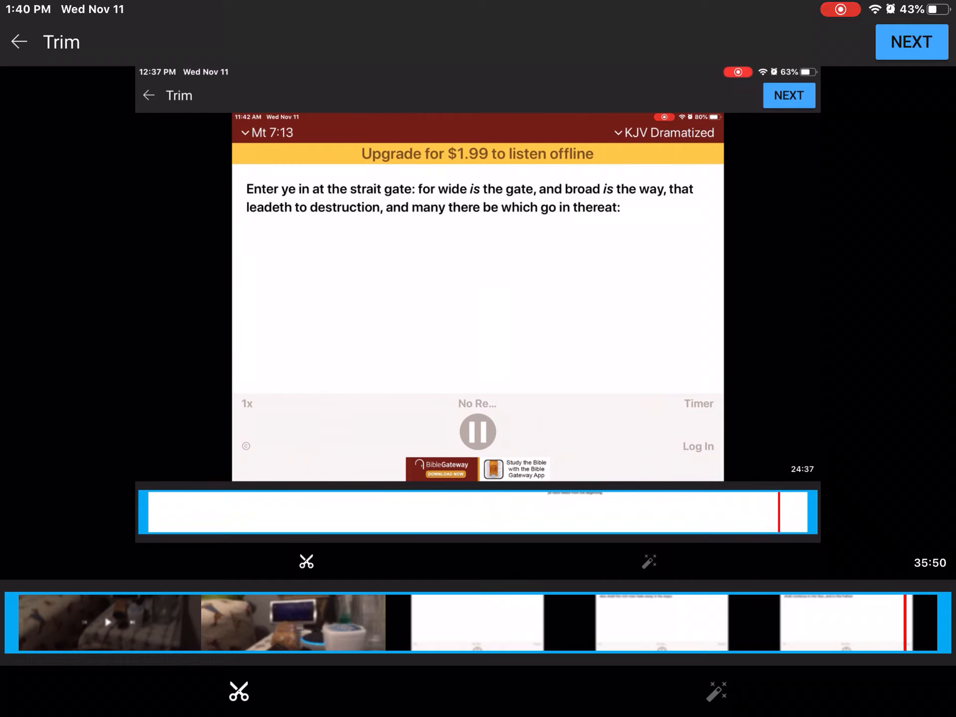
Select the 35:50 video to show its Trim timeline, then scroll down.
click(477, 154)
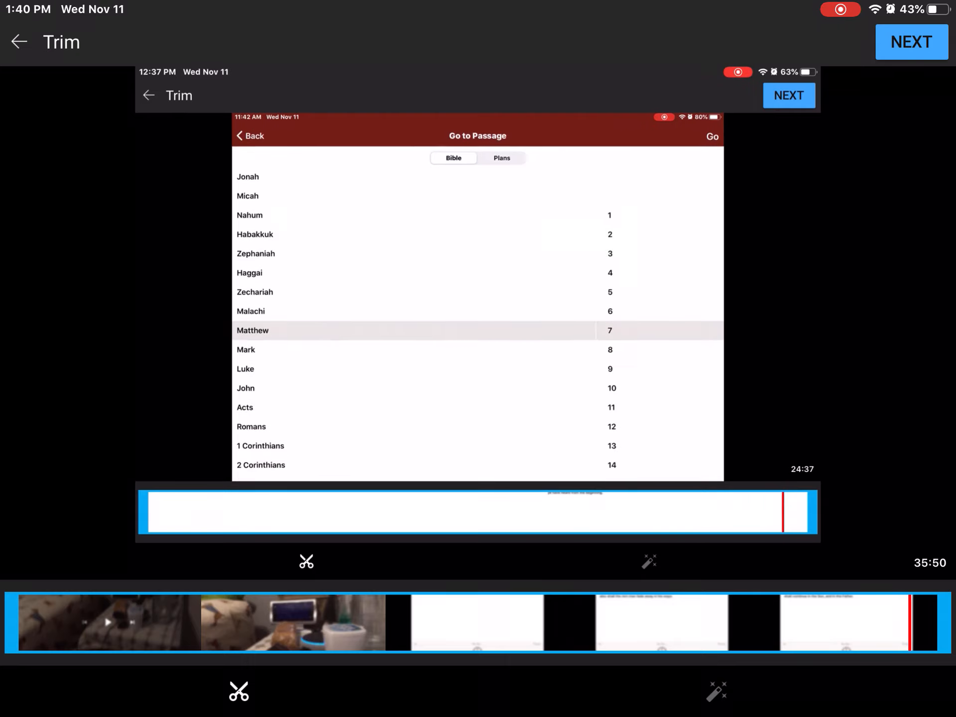
scroll(down, 3)
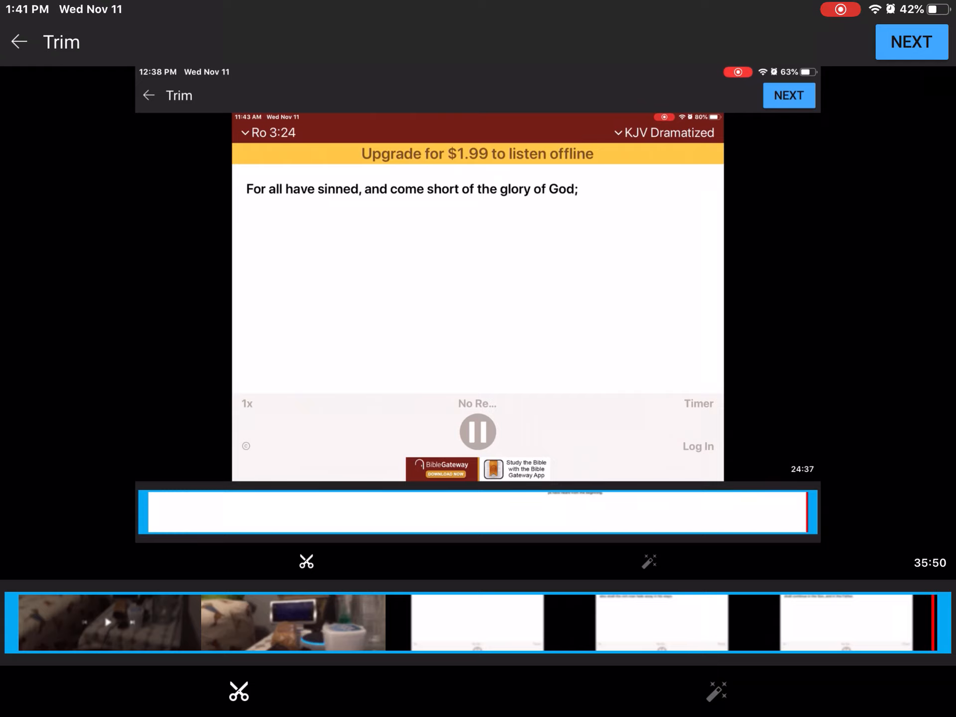
Exit the Trim screen without cutting and back out to the channel's video list.
click(477, 432)
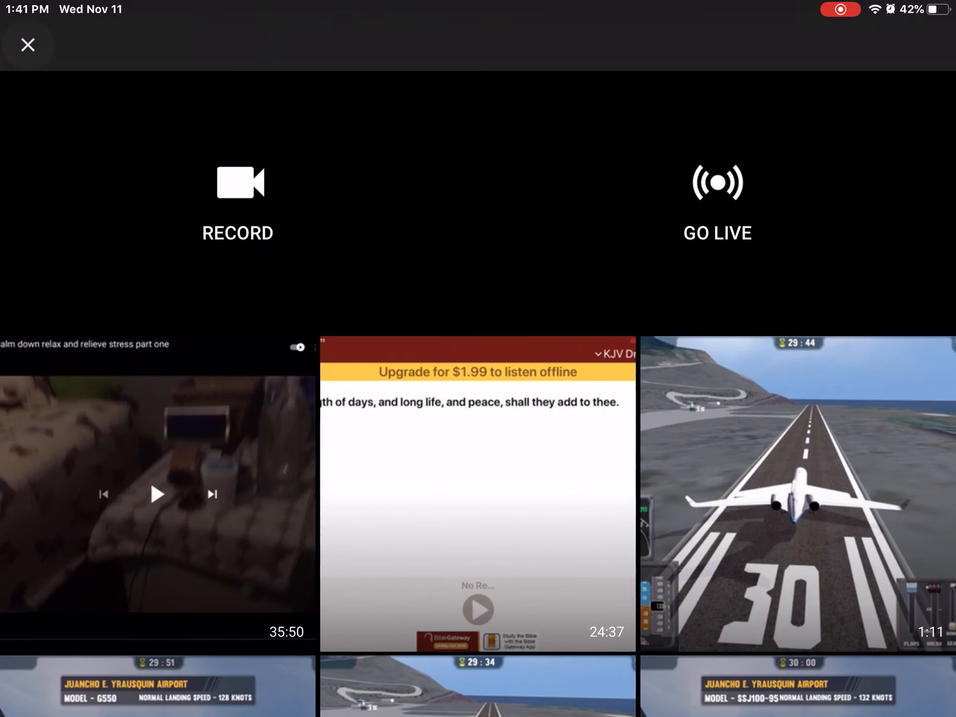
click(27, 45)
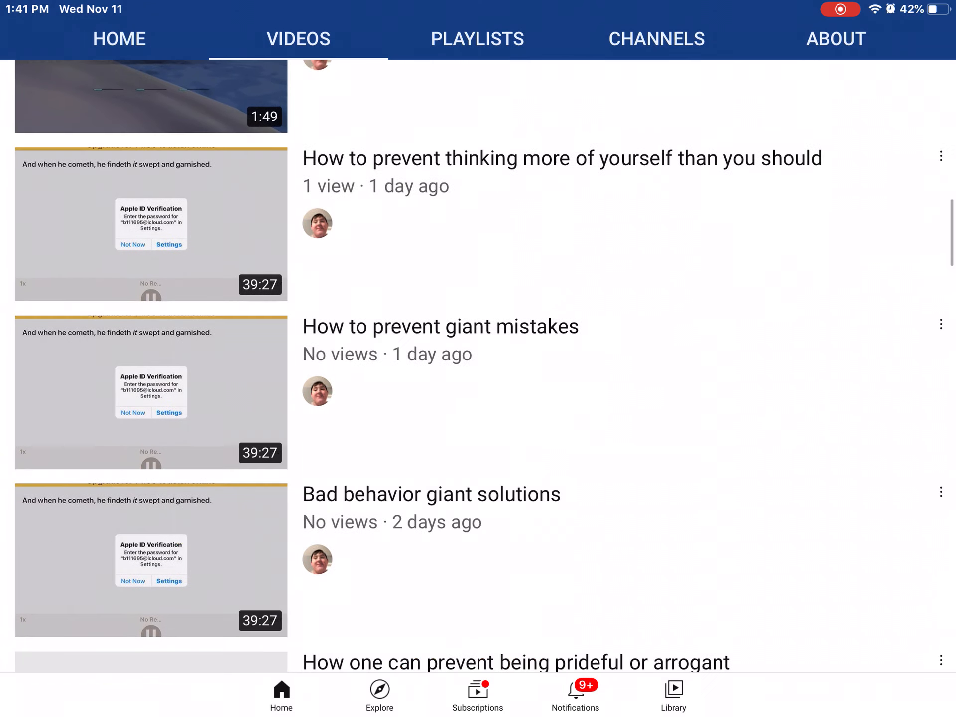
Scroll the Videos tab past last week's uploads to videos posted two weeks ago.
scroll(down, 3)
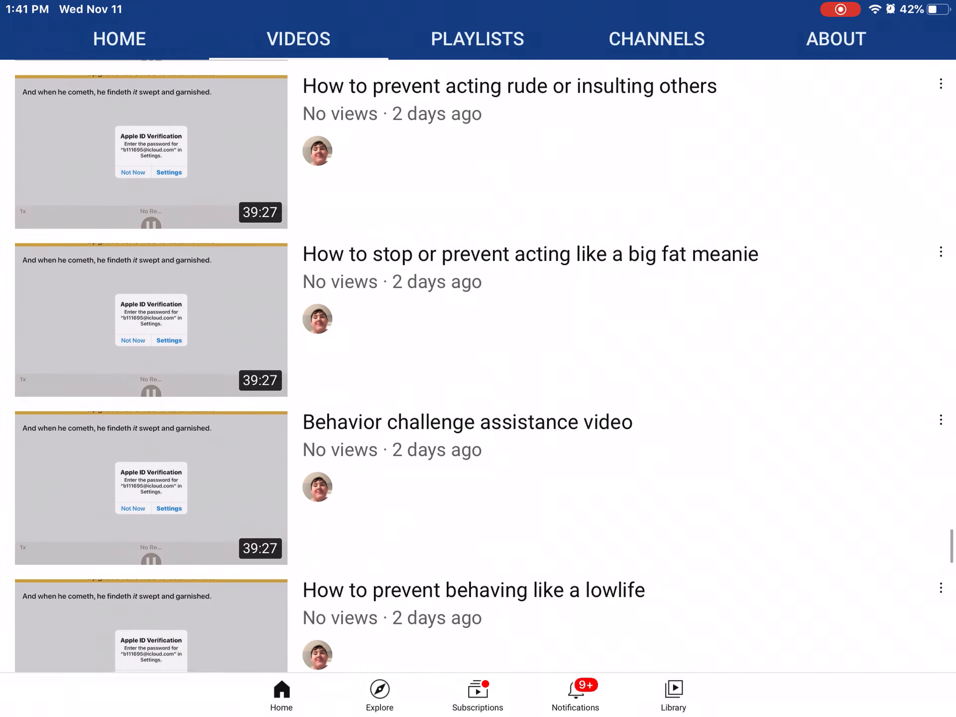
scroll(down, 3)
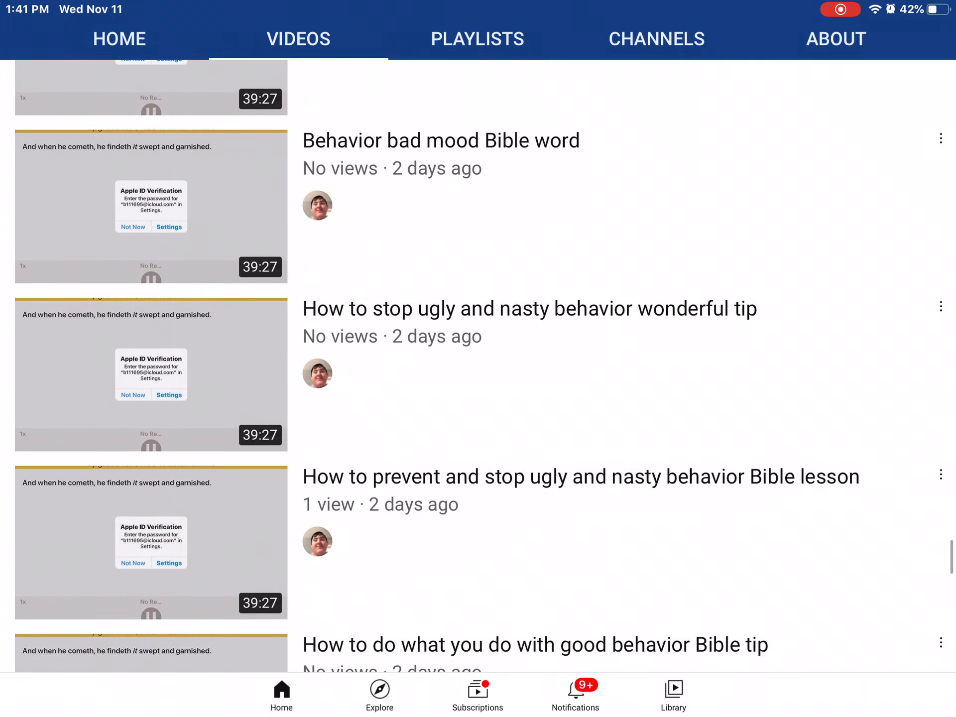
scroll(down, 3)
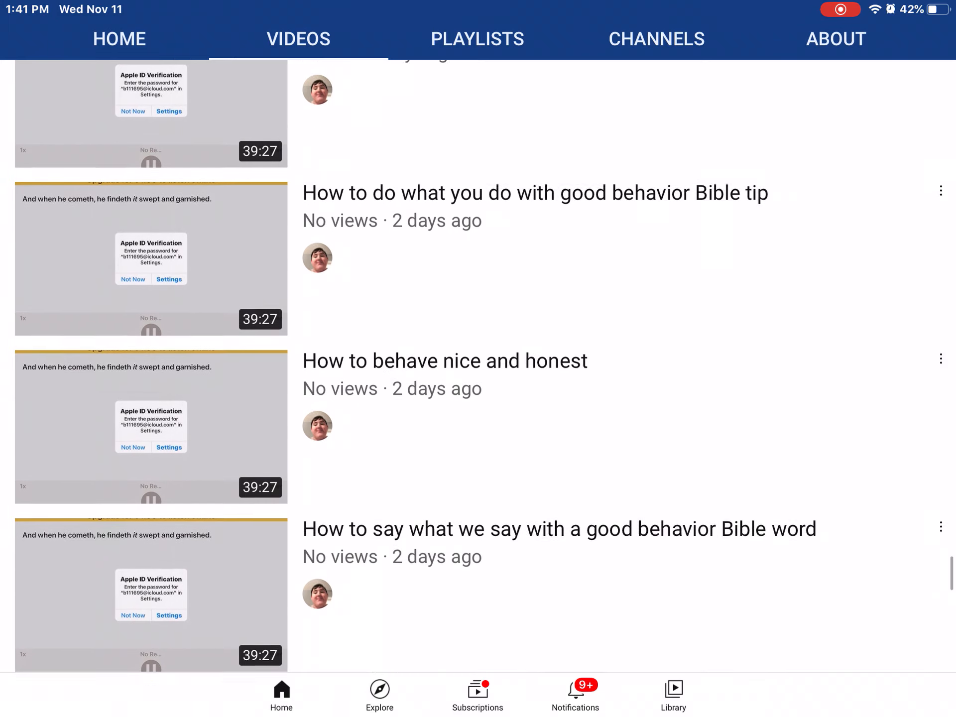
scroll(down, 3)
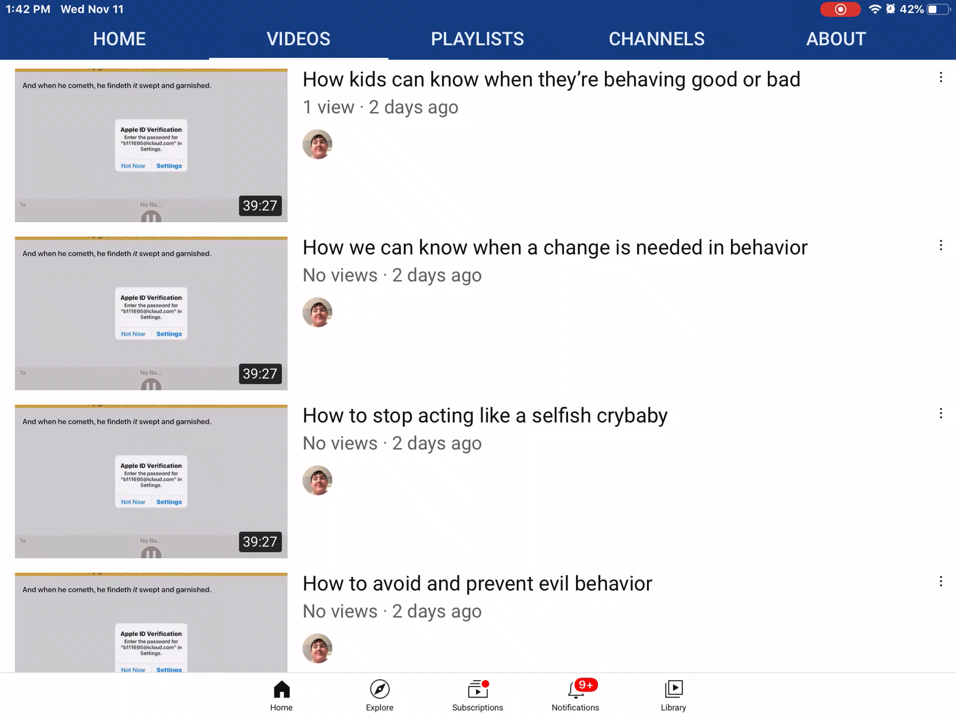
scroll(down, 3)
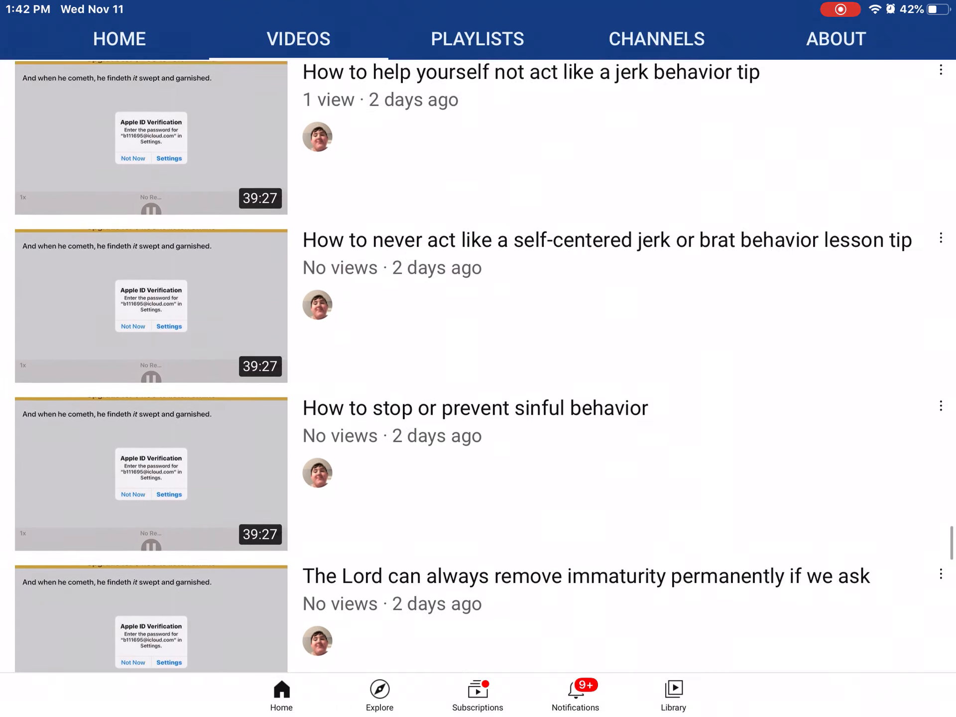
scroll(down, 3)
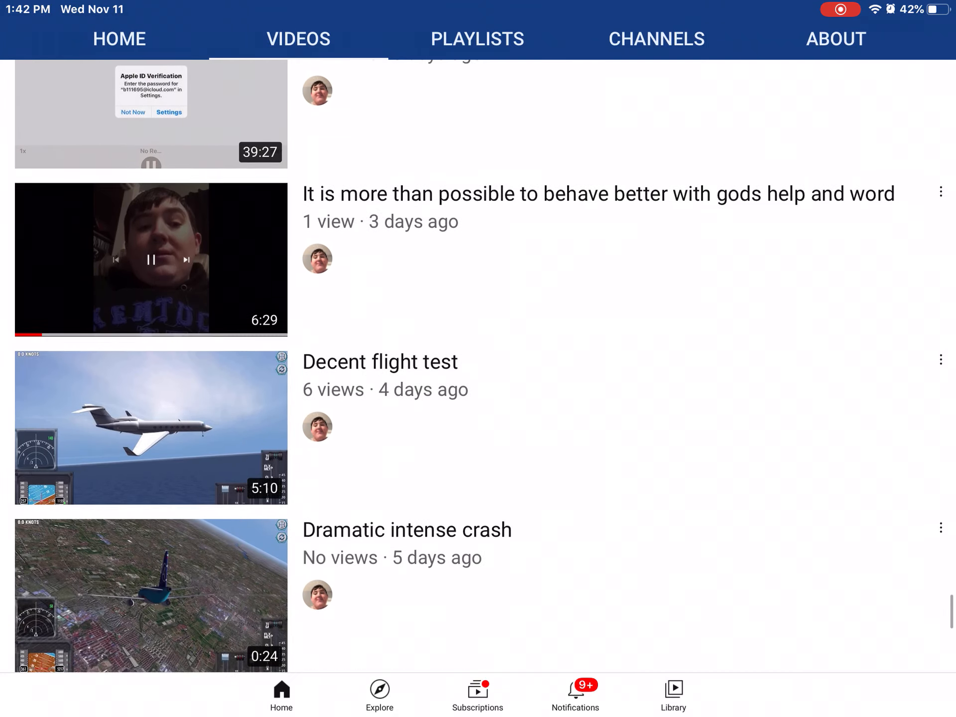
scroll(down, 3)
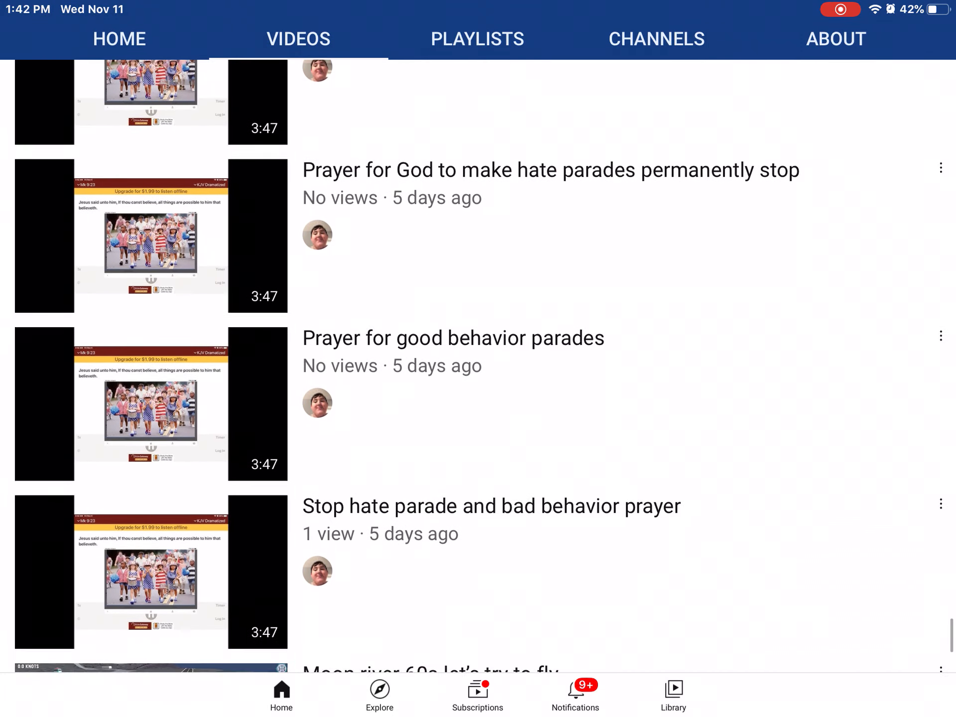
scroll(down, 3)
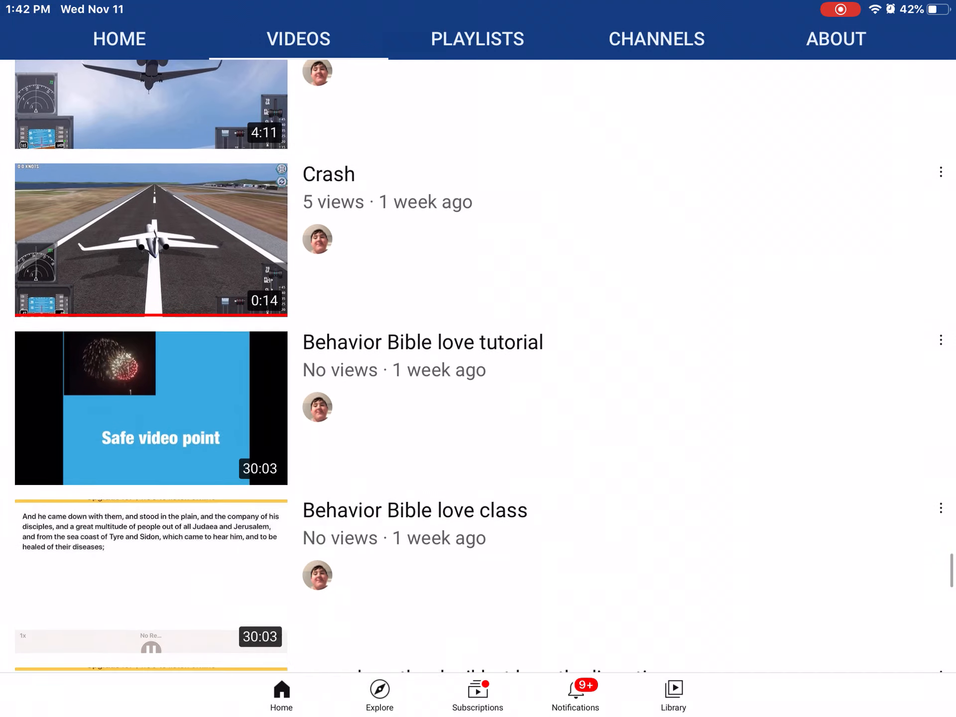
scroll(down, 3)
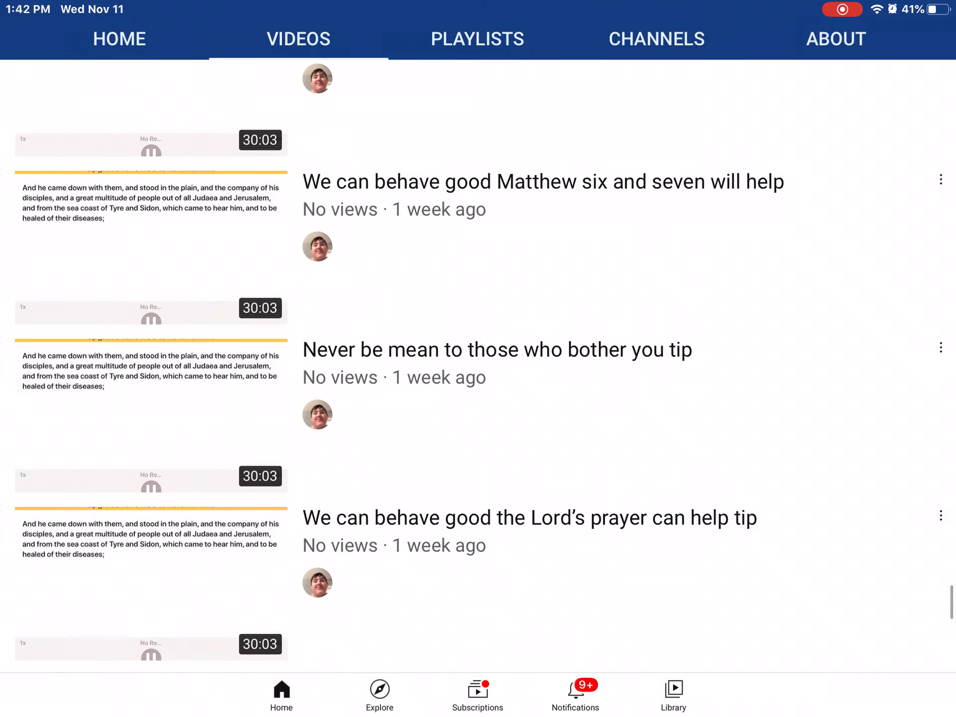
scroll(down, 3)
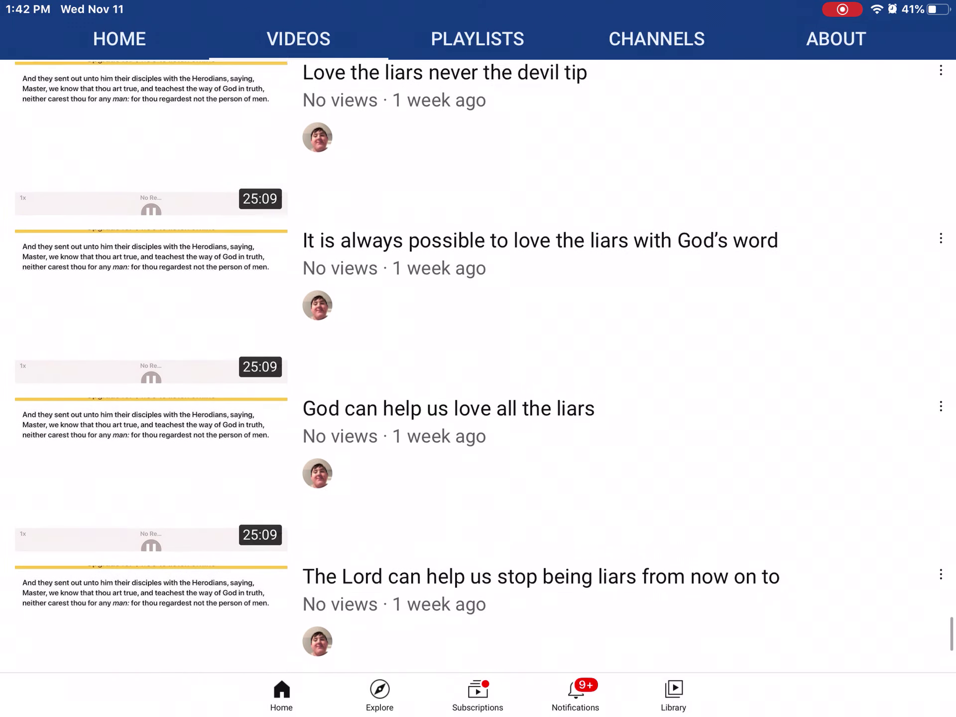
scroll(down, 3)
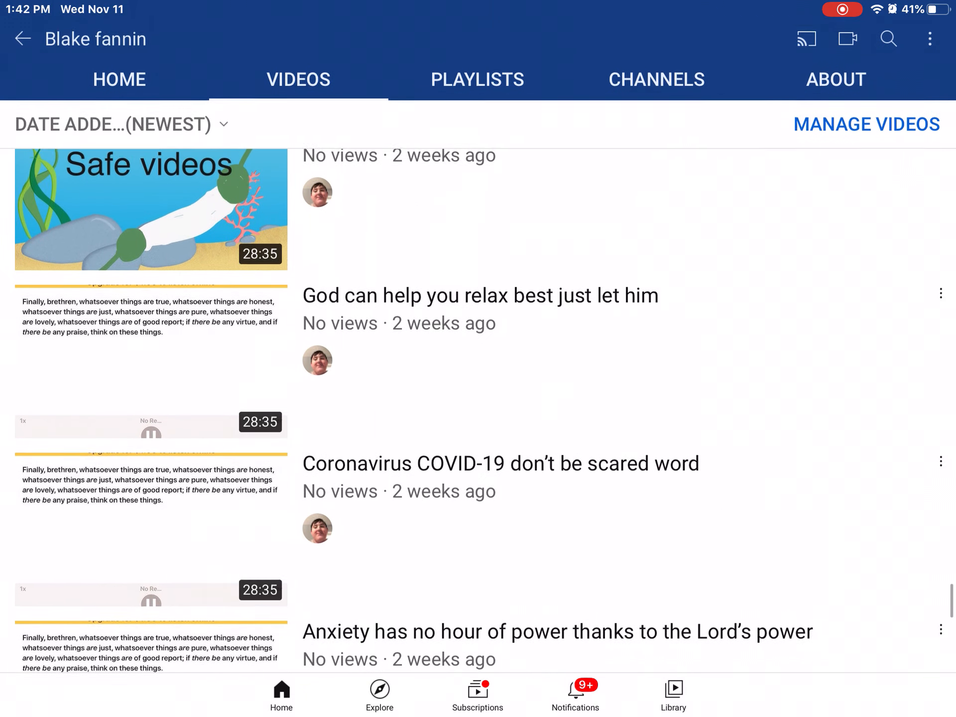
scroll(down, 3)
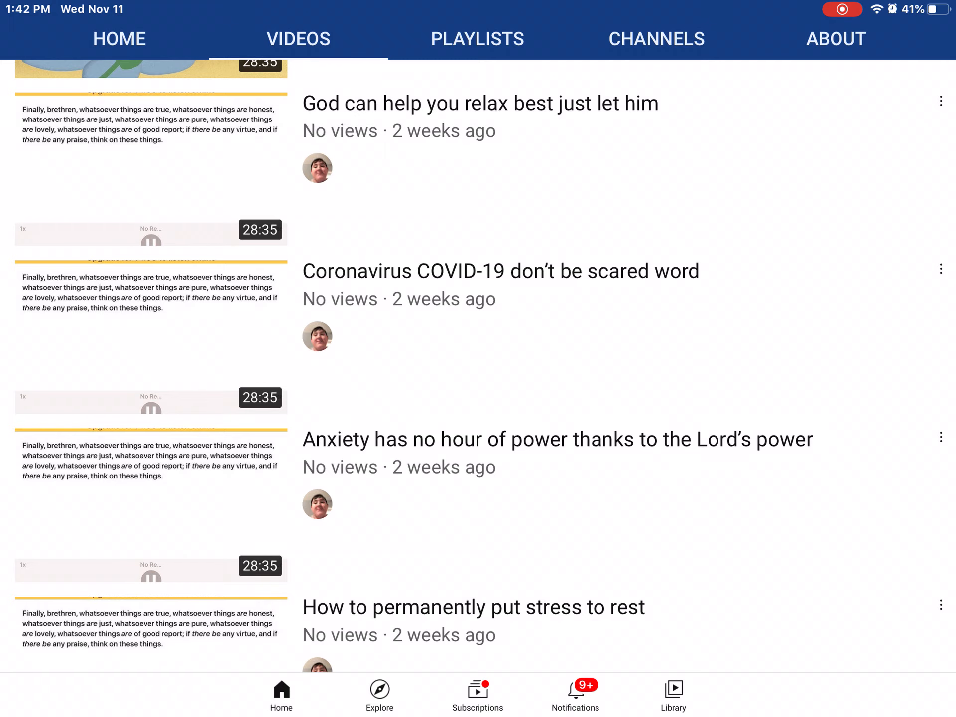
scroll(down, 3)
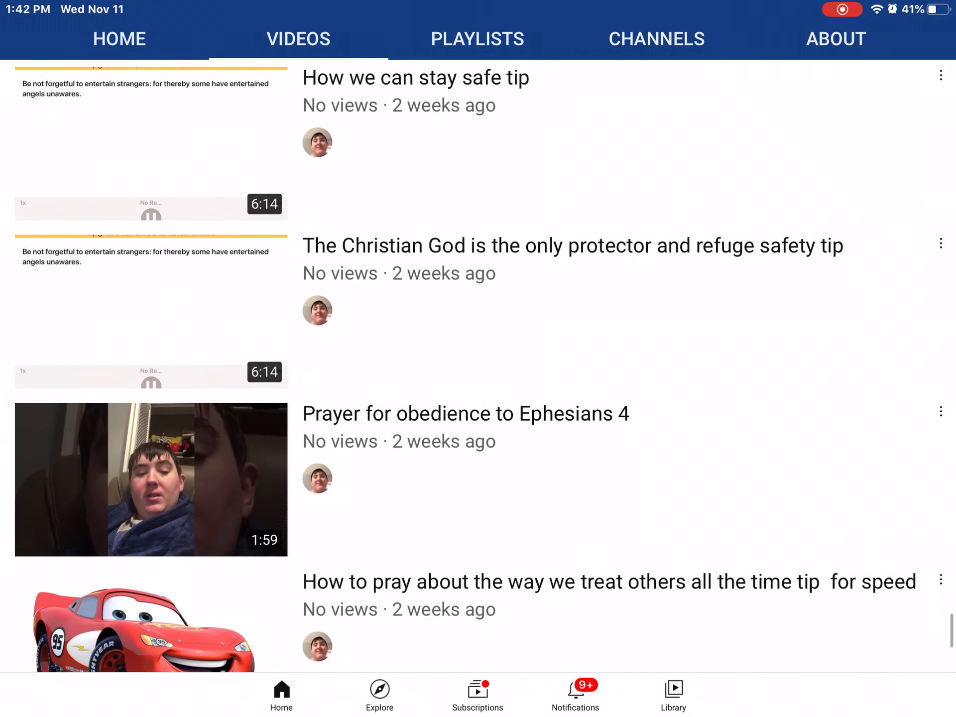